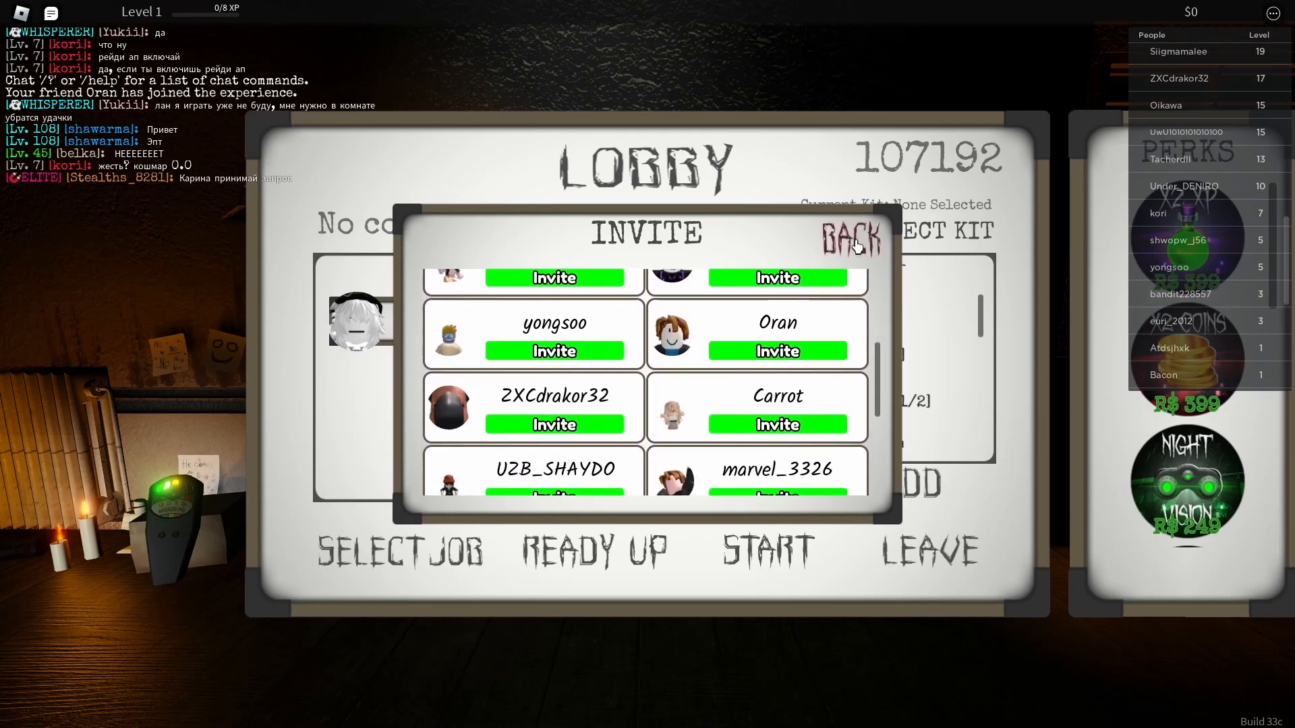
- Close the friend invite list and return to the lobby board with Oran in the party
left_click(853, 236)
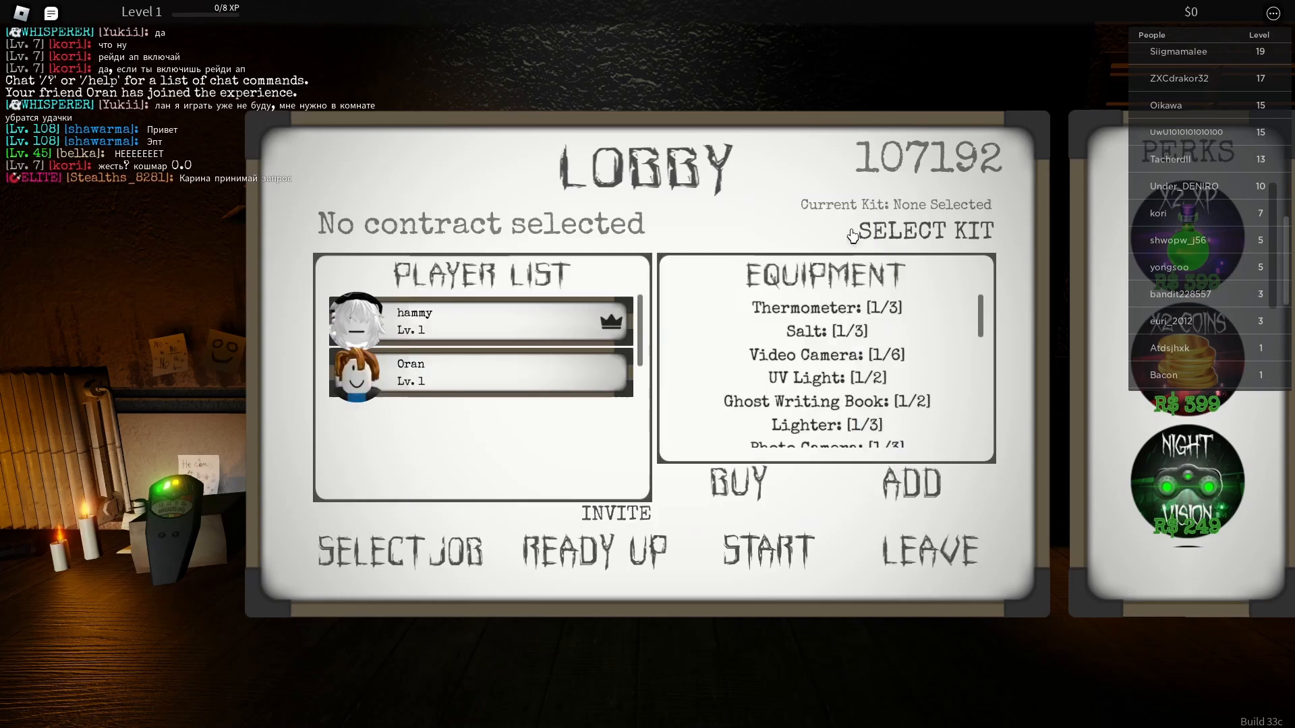
left_click(737, 484)
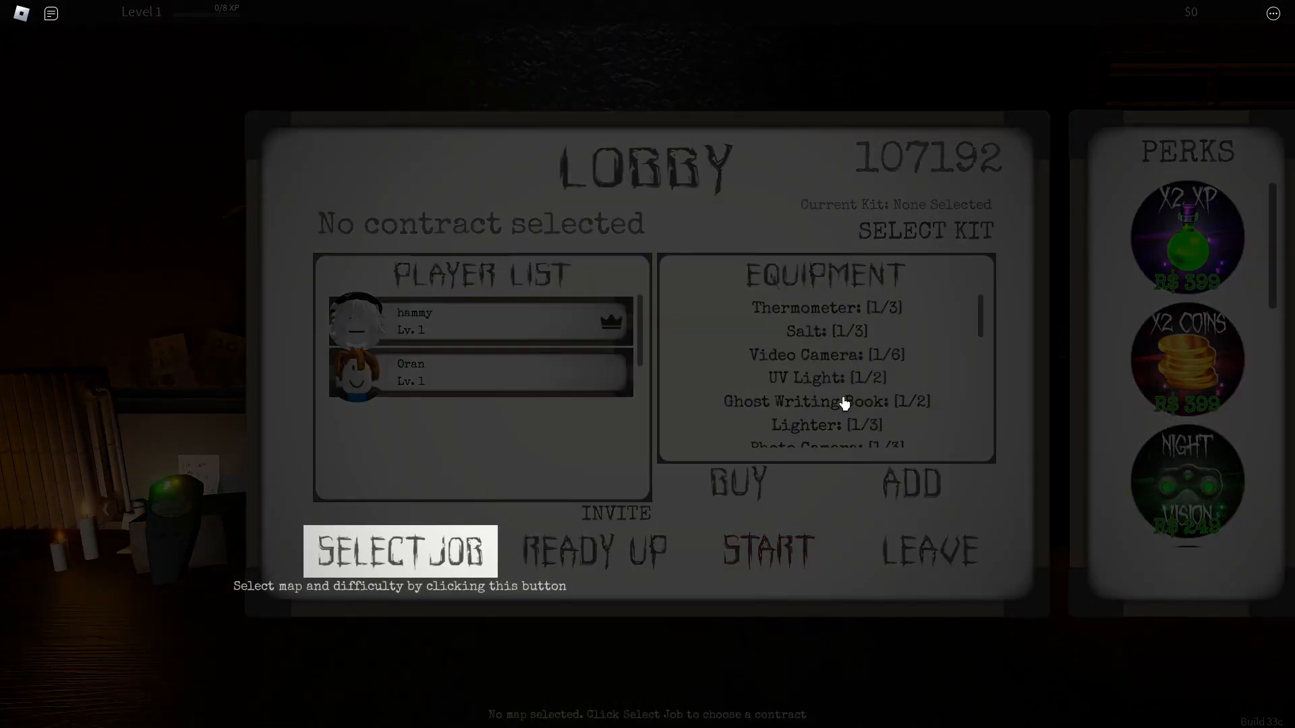
- Pick the Campsite (Easy) job, ready up and start the mission
left_click(402, 552)
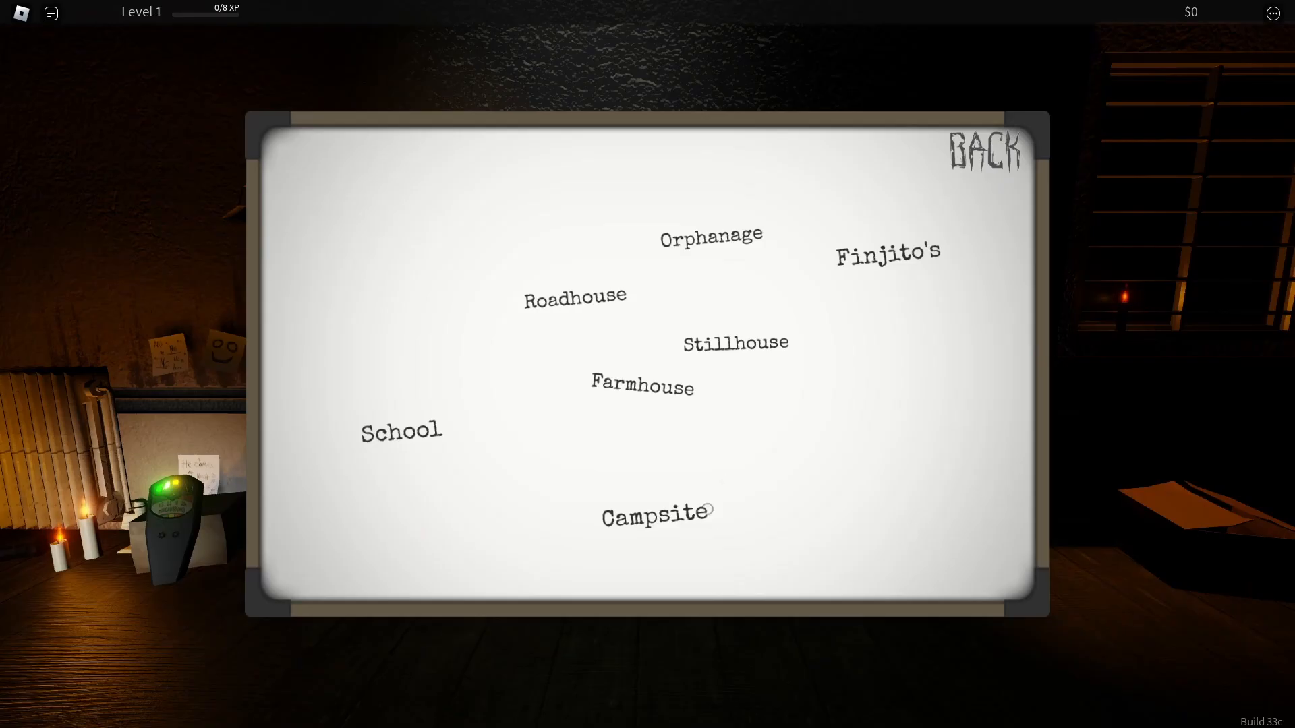
left_click(652, 514)
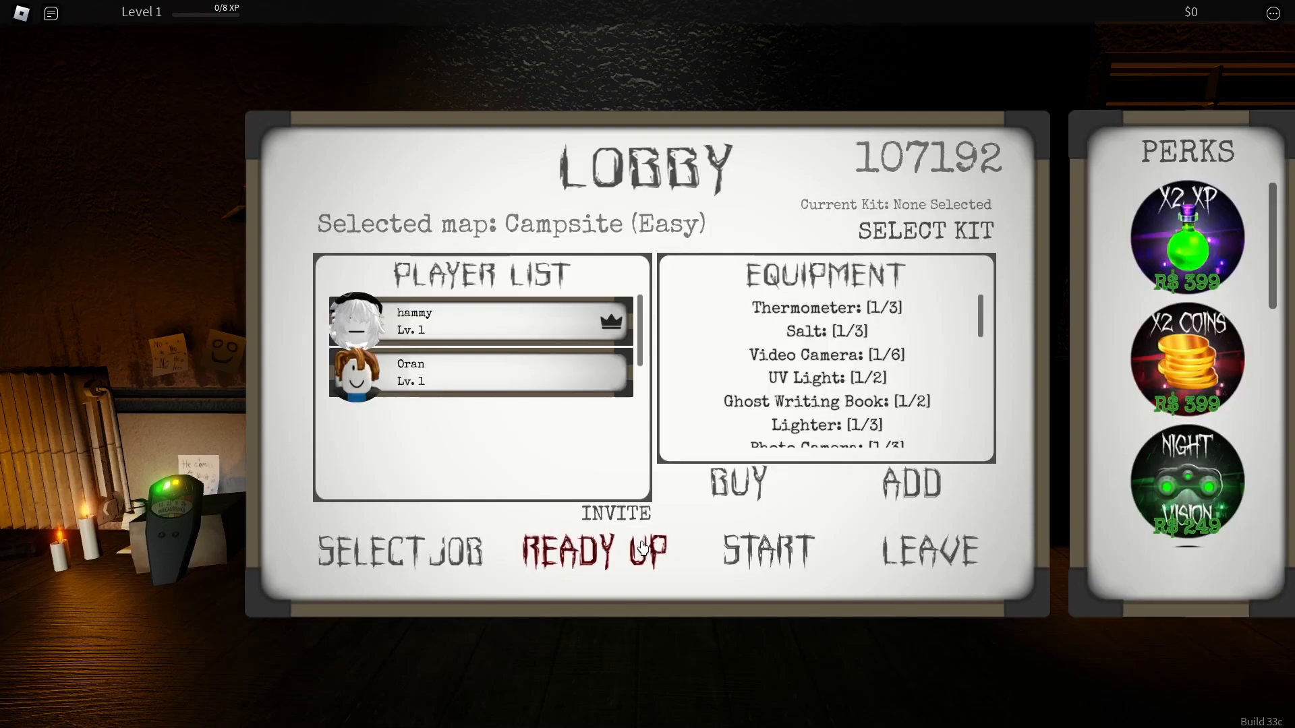
left_click(596, 550)
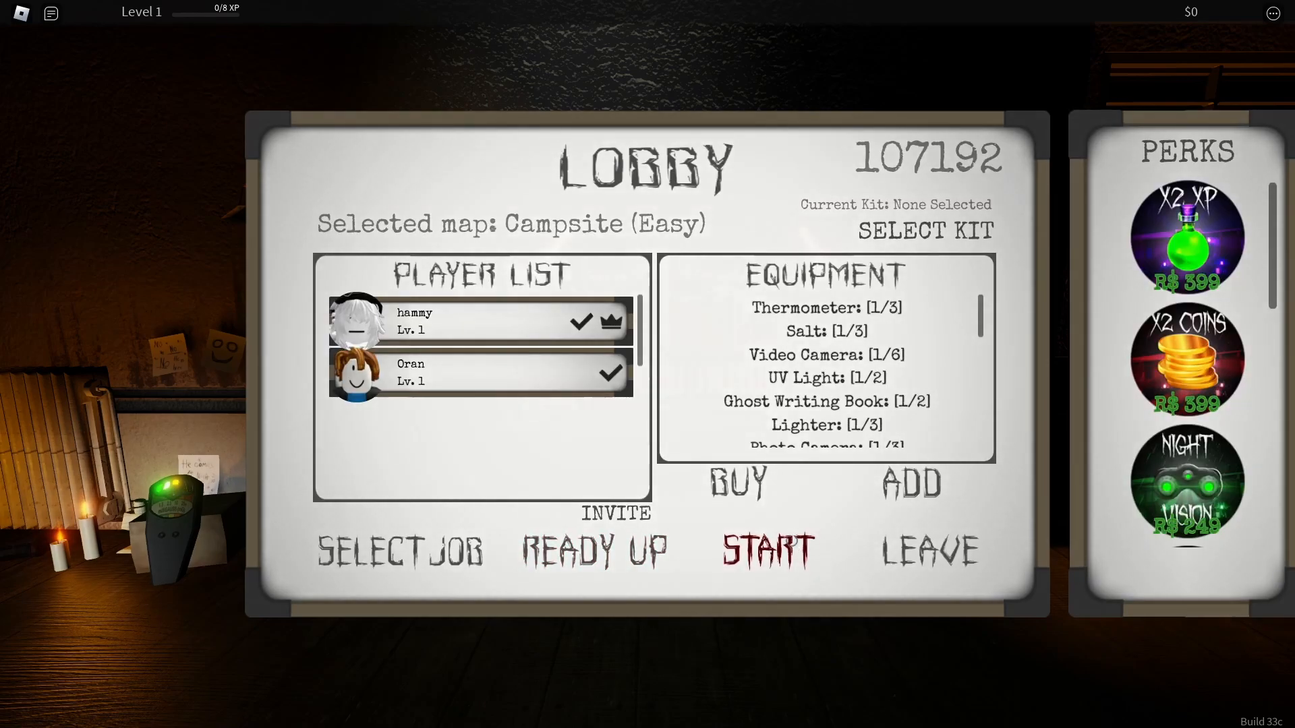
left_click(761, 548)
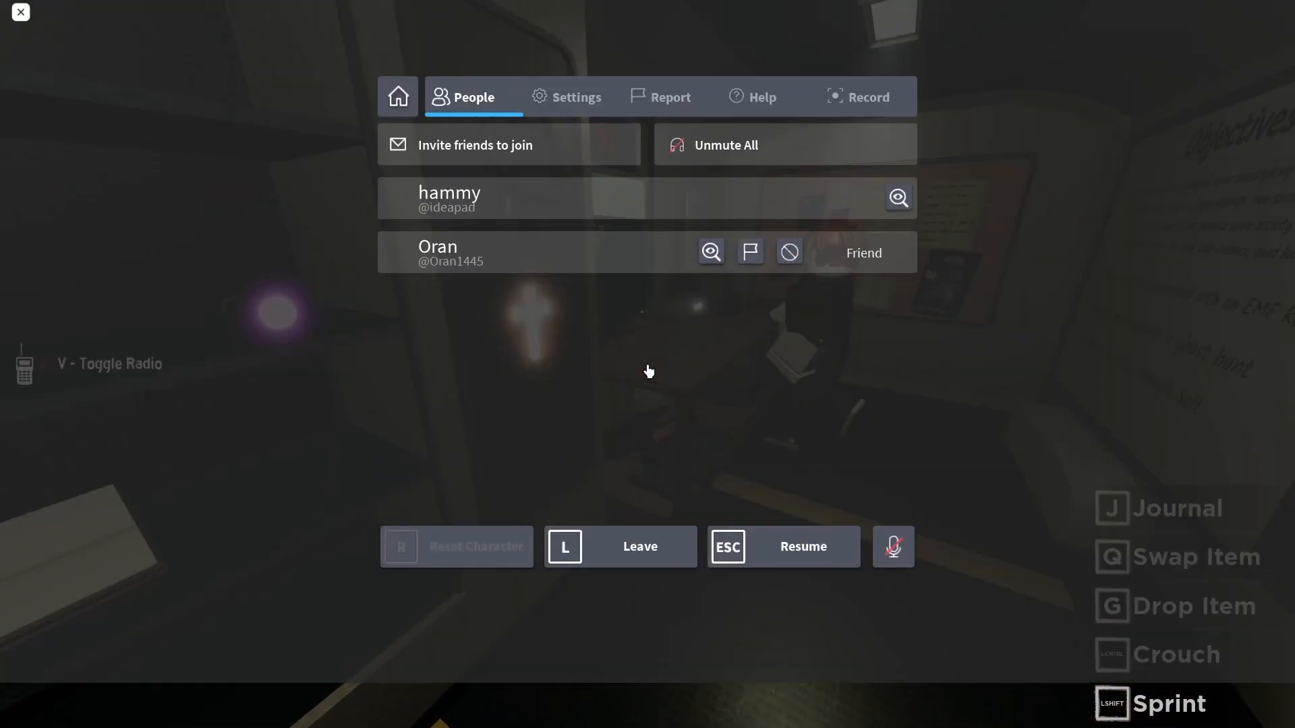
- Leave the game settings menu and resume play, heading to the tent with the EMF reader
left_click(577, 97)
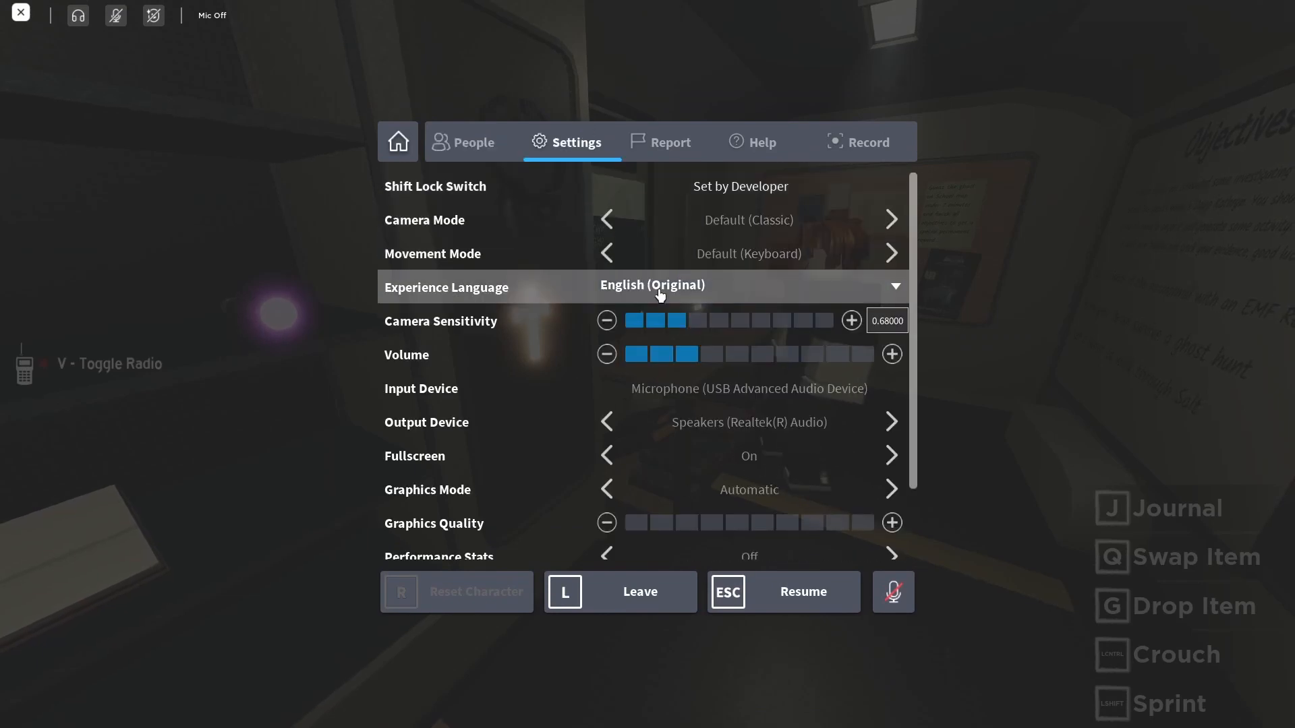
left_click(784, 592)
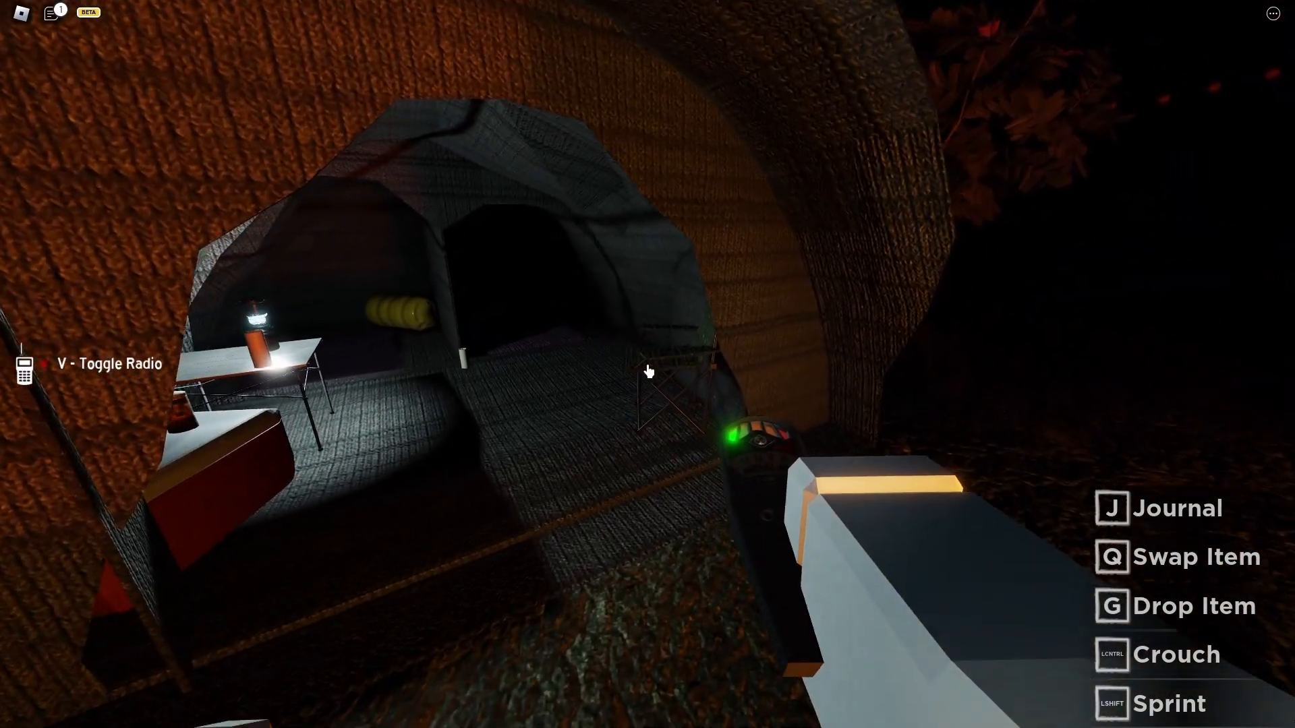
- Raise the camera sensitivity to 4 and lower the volume in the game settings
key("Escape")
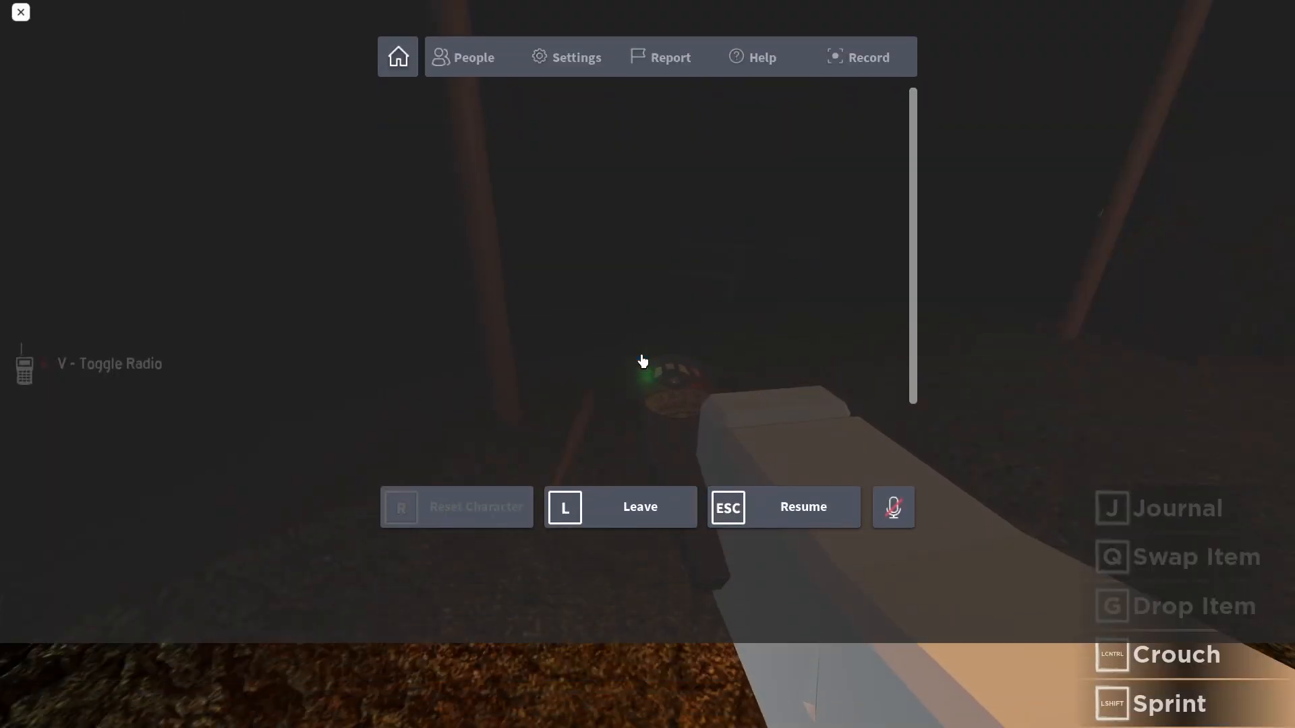
left_click(803, 507)
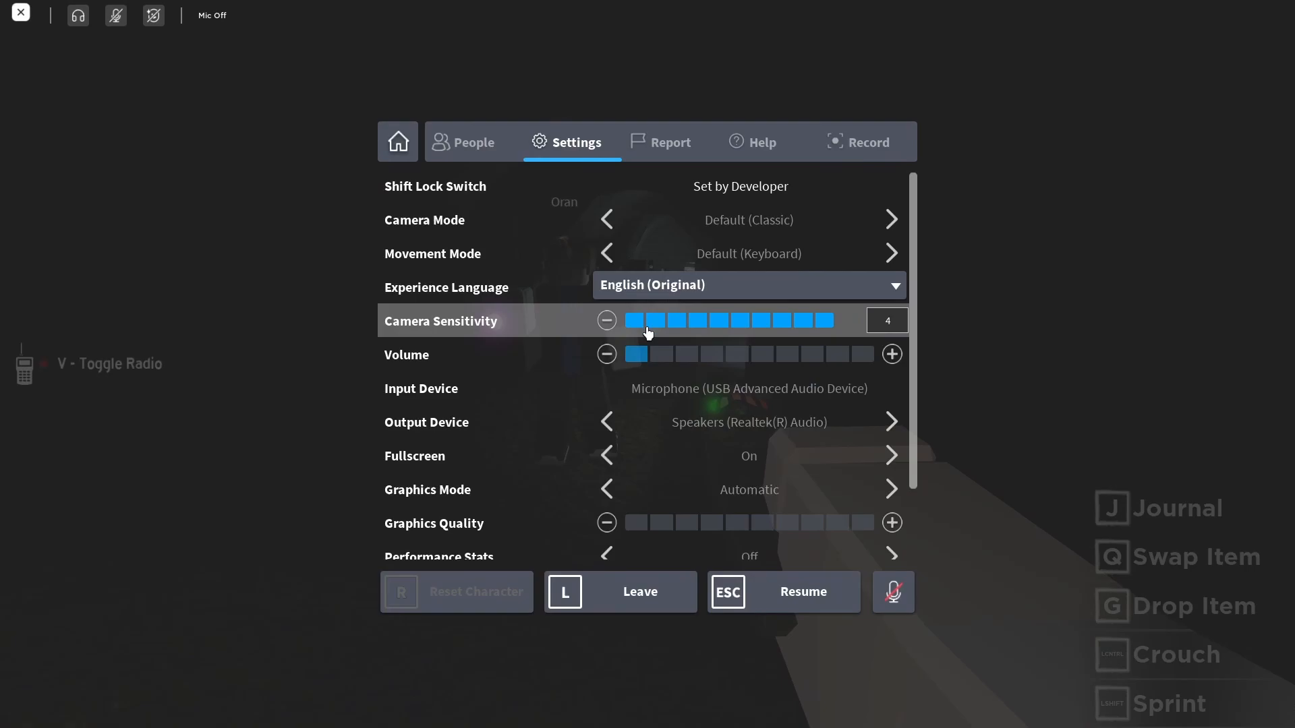
left_click(784, 592)
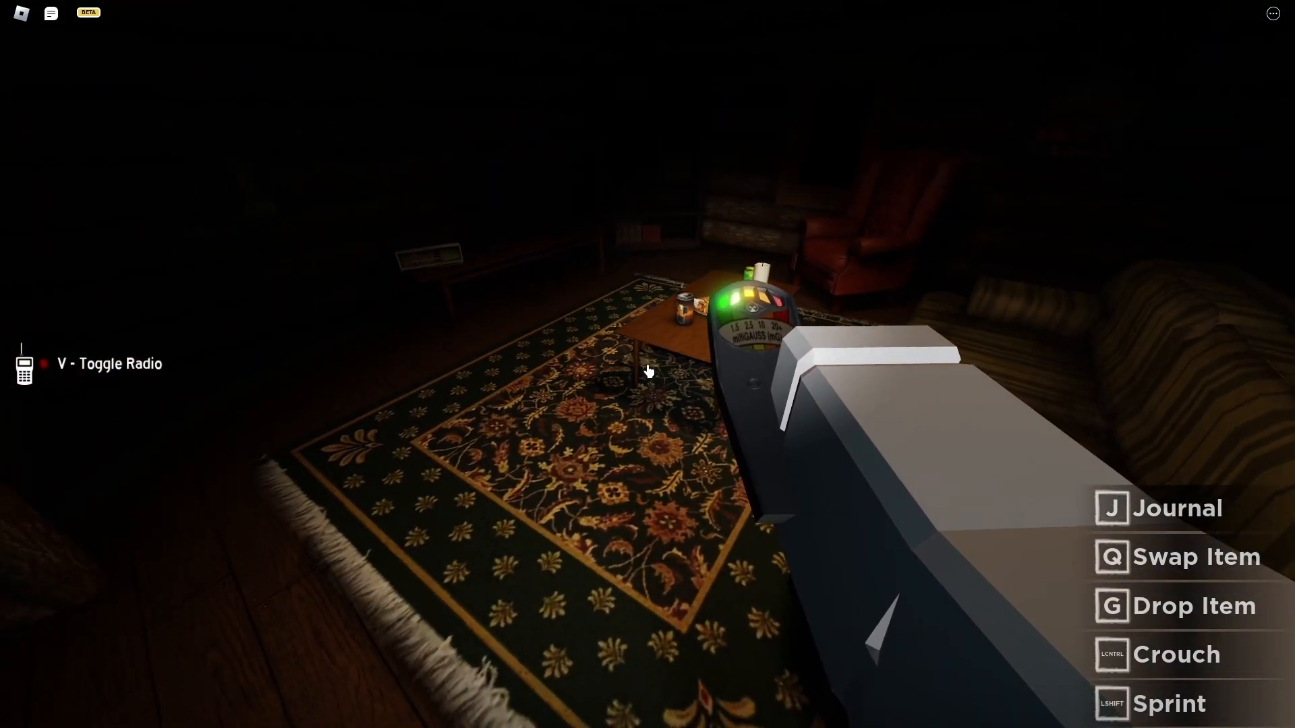
mouse_move(649, 372)
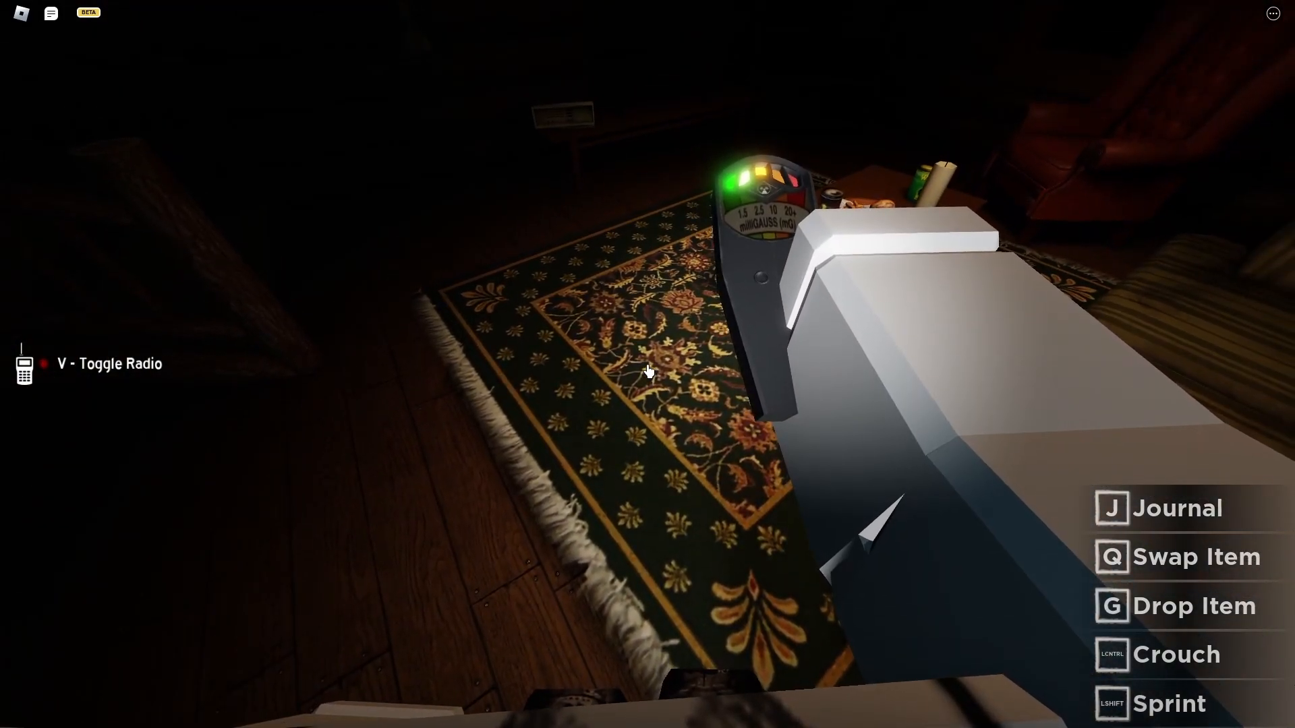
mouse_move(648, 372)
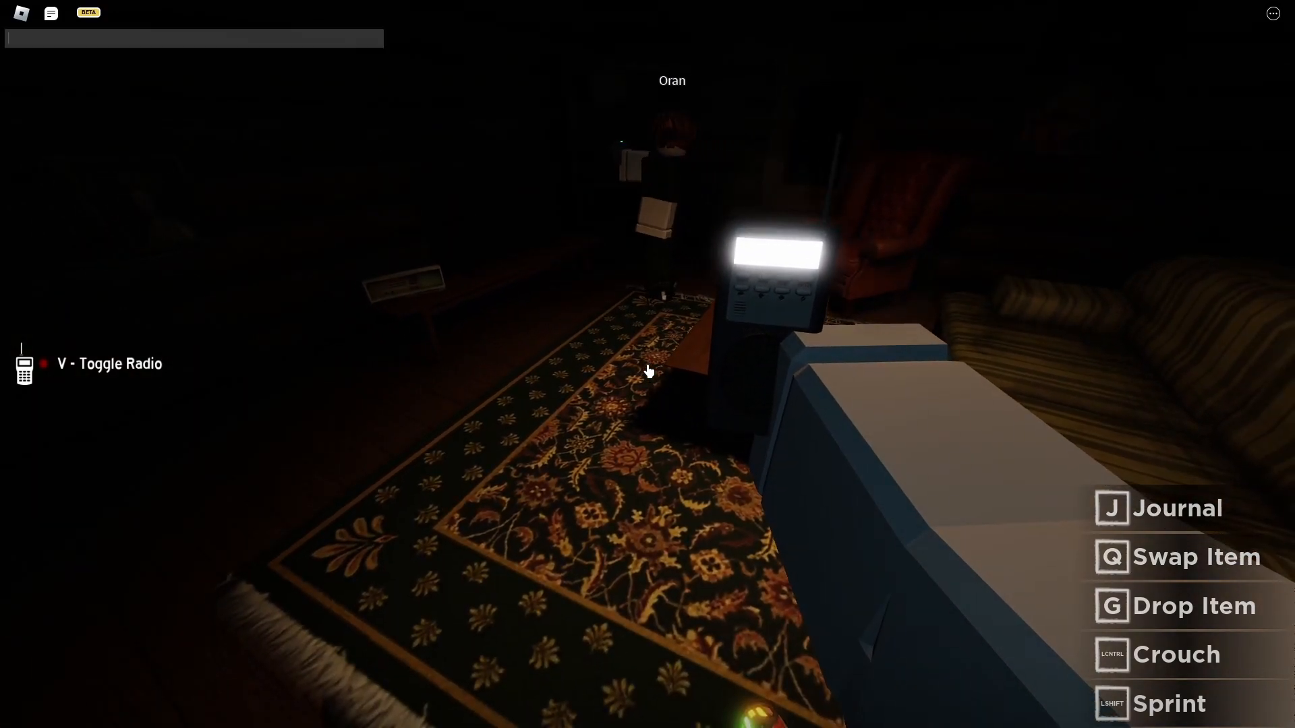
- Ask the ghost 'how old' through chat while holding the spirit box near Oran
type("how olda")
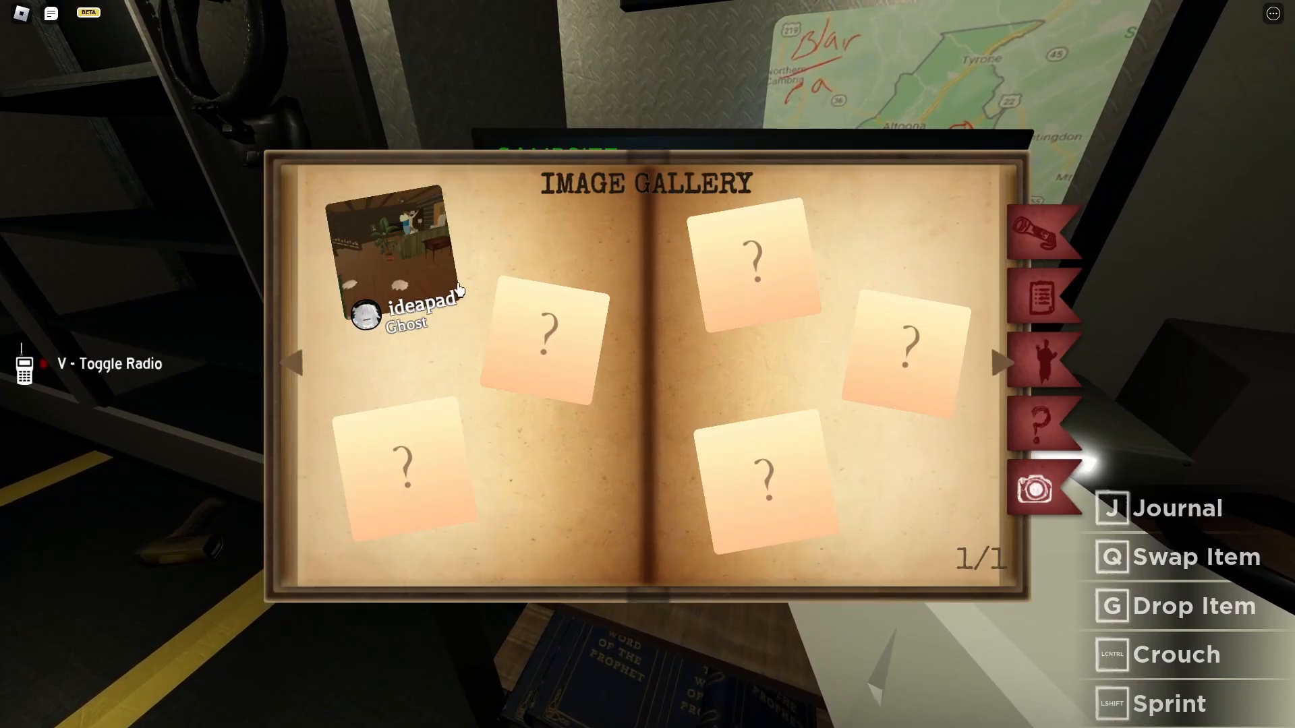
mouse_move(1020, 383)
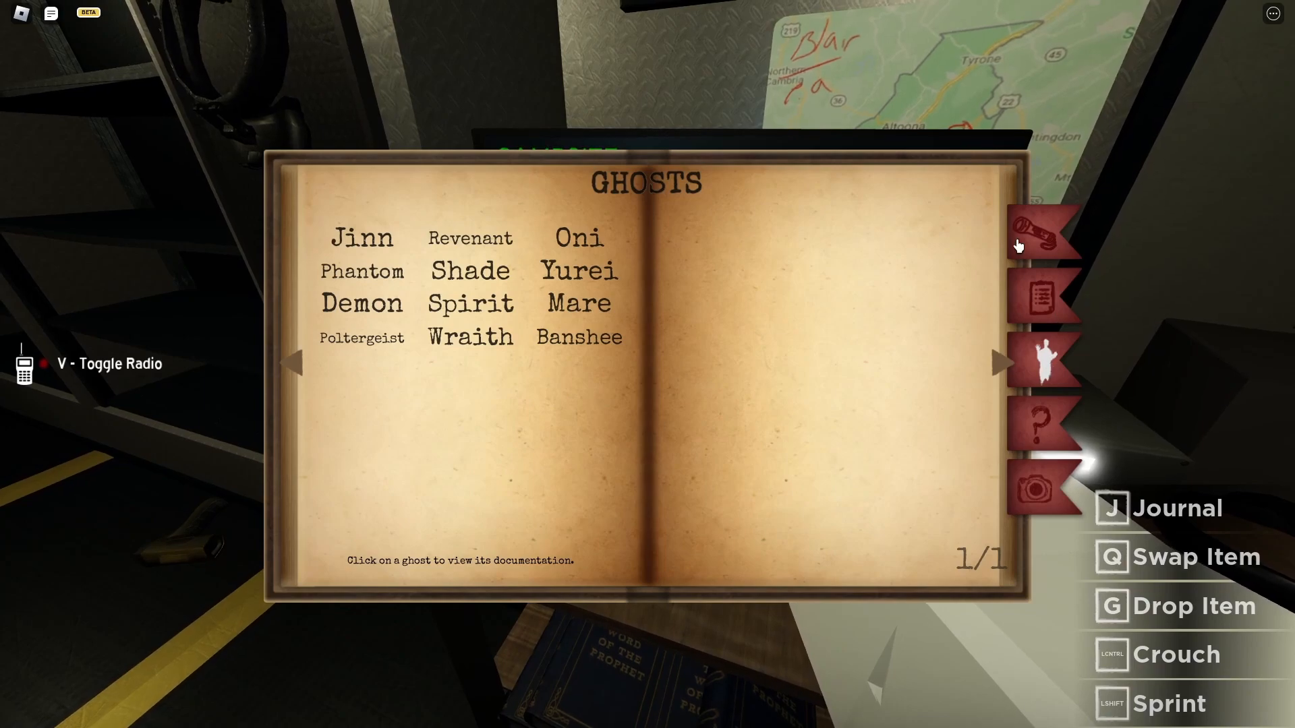
- Circle Wraith as the ghost guess on the journal's evidence page
left_click(1039, 300)
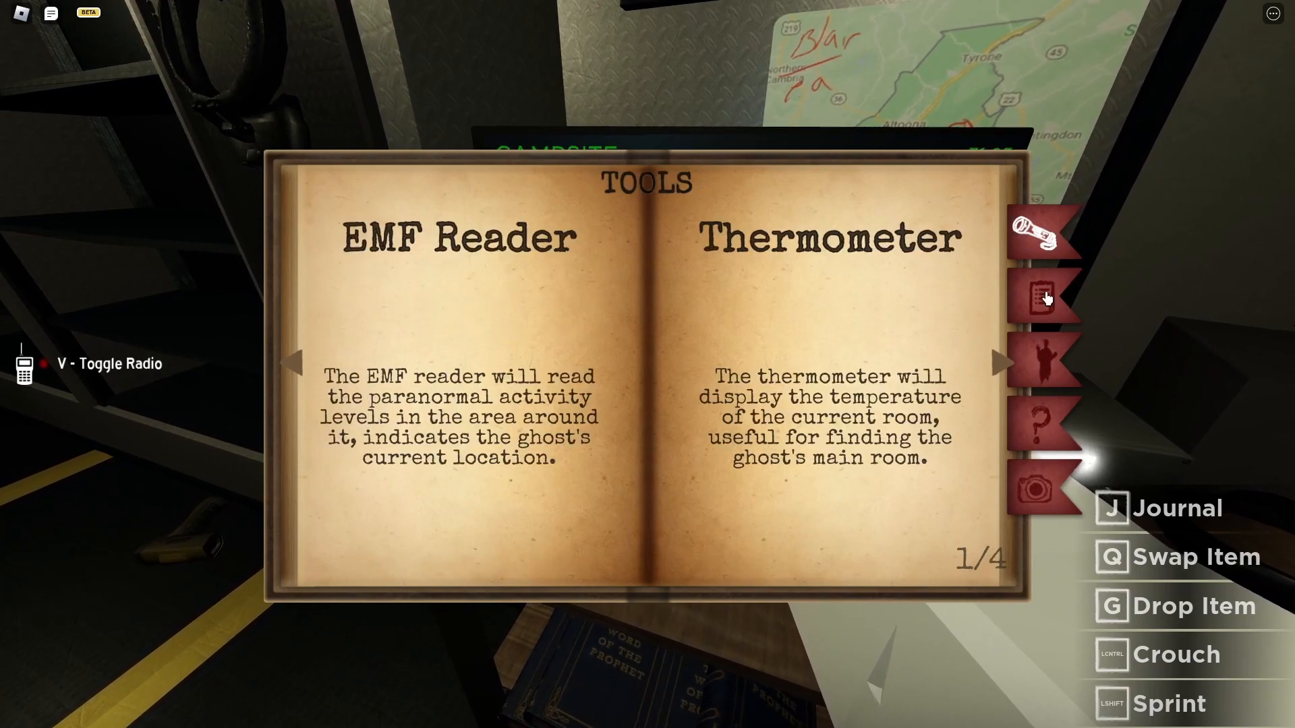
left_click(1039, 300)
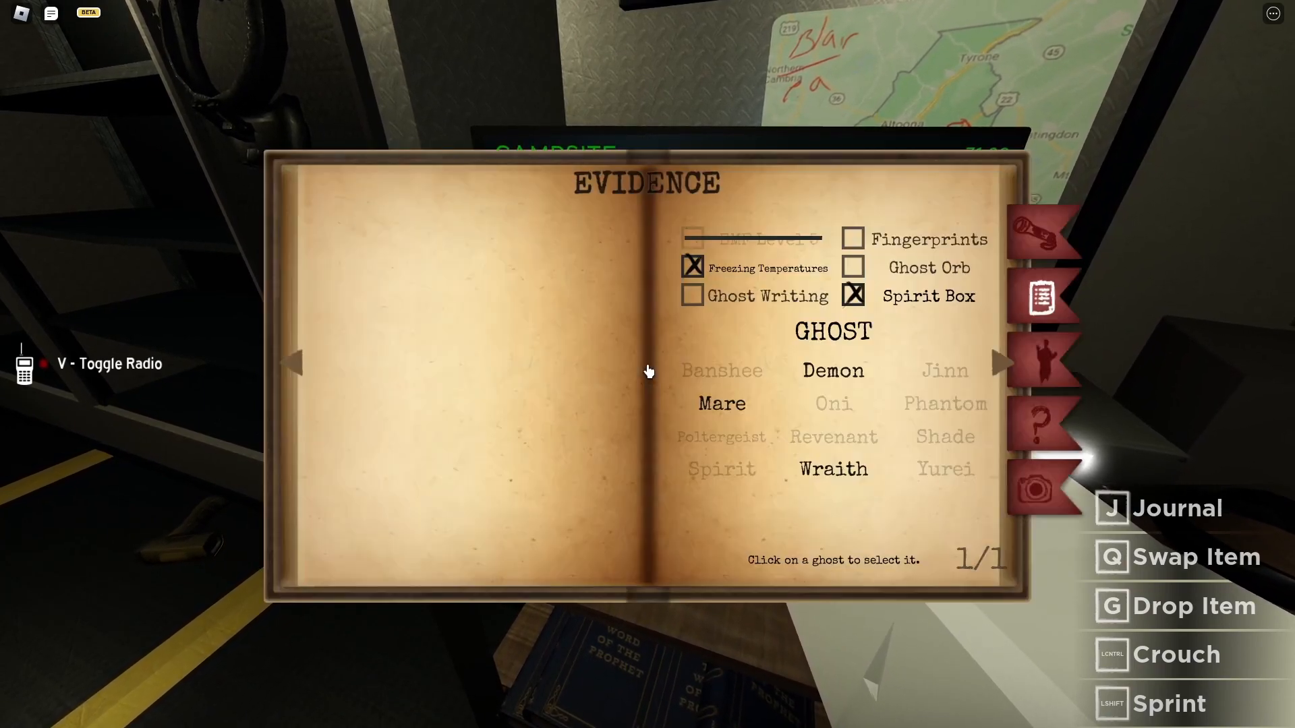
left_click(833, 469)
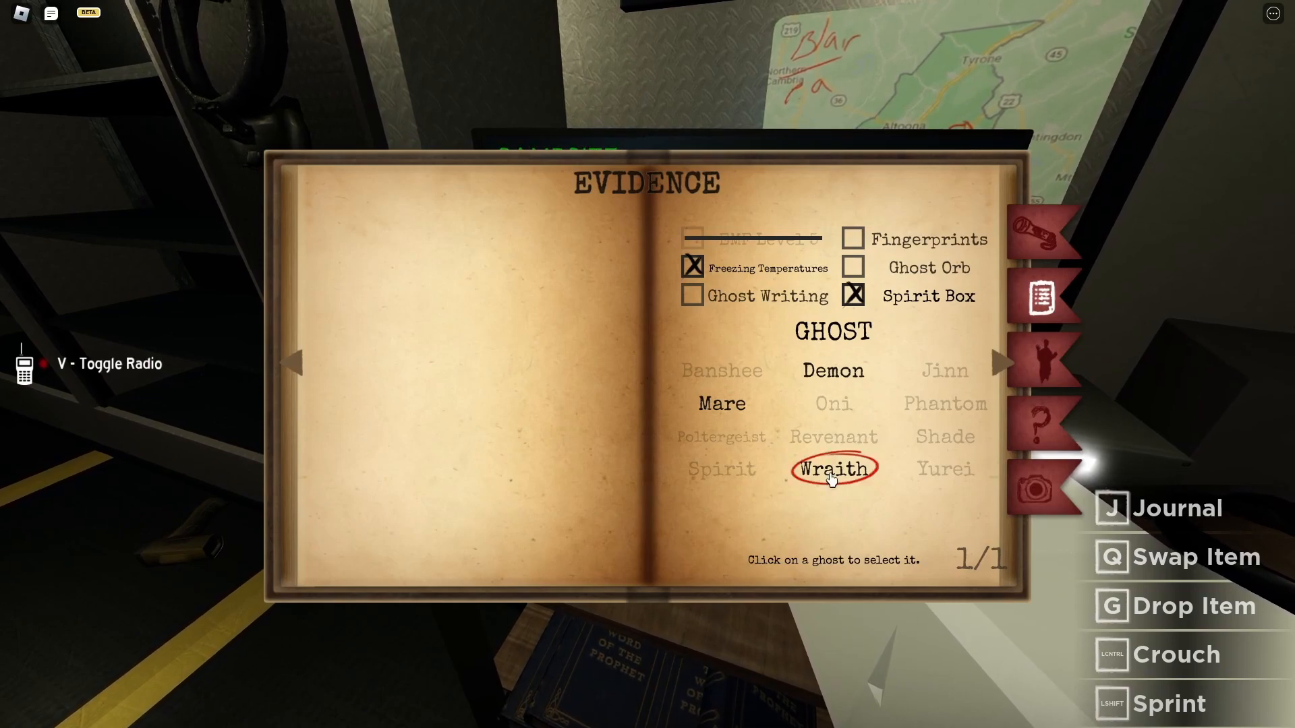
mouse_move(831, 437)
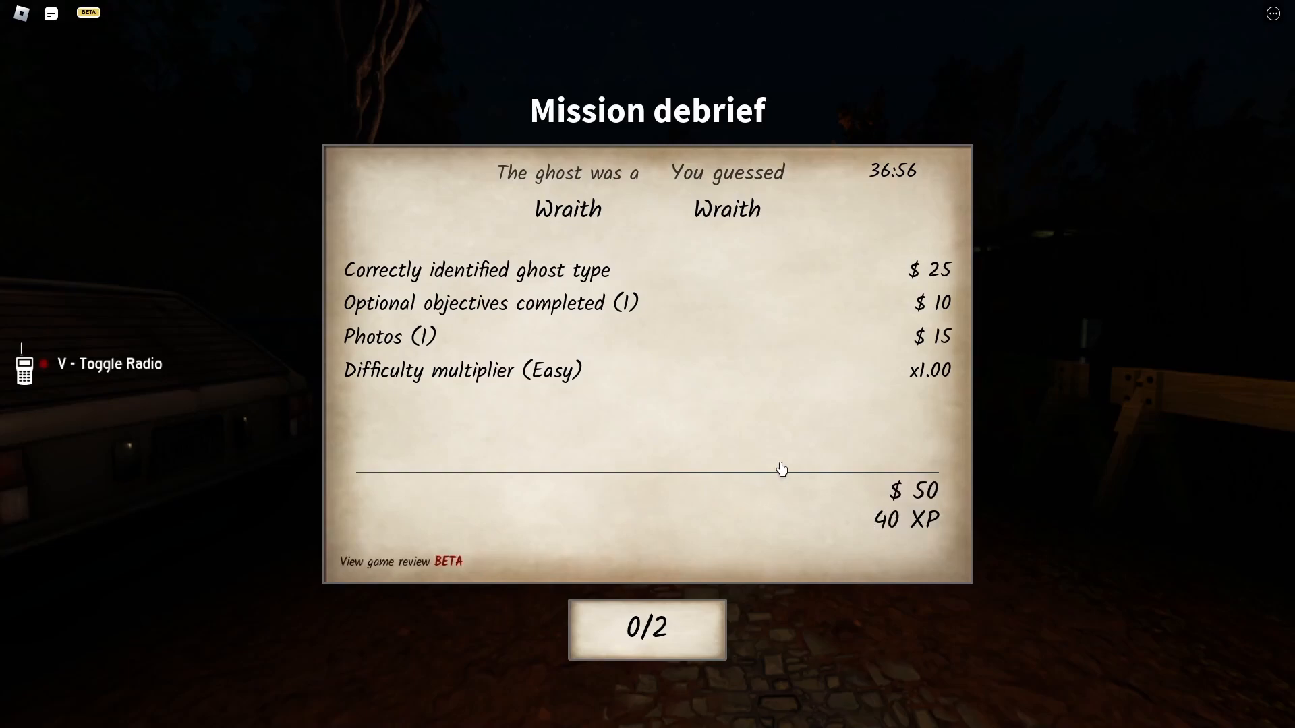
mouse_move(839, 418)
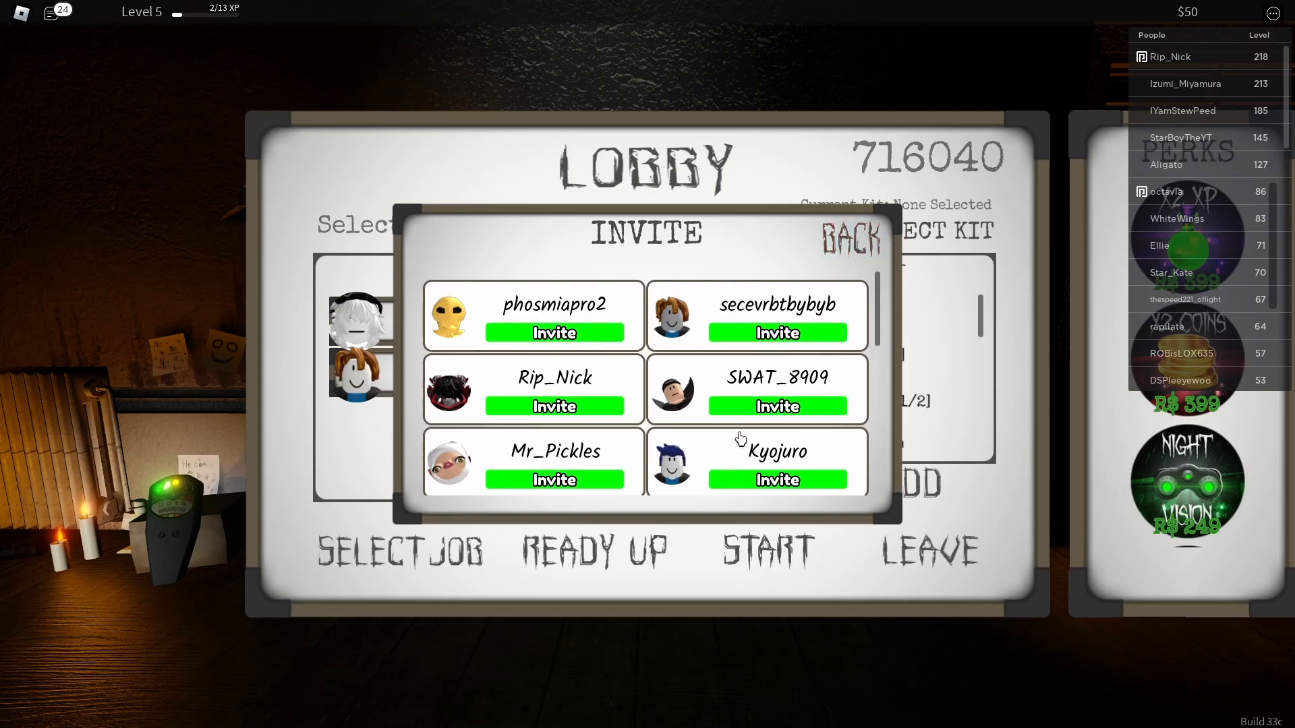
- Return to the lobby and show the players-to-invite list
left_click(771, 548)
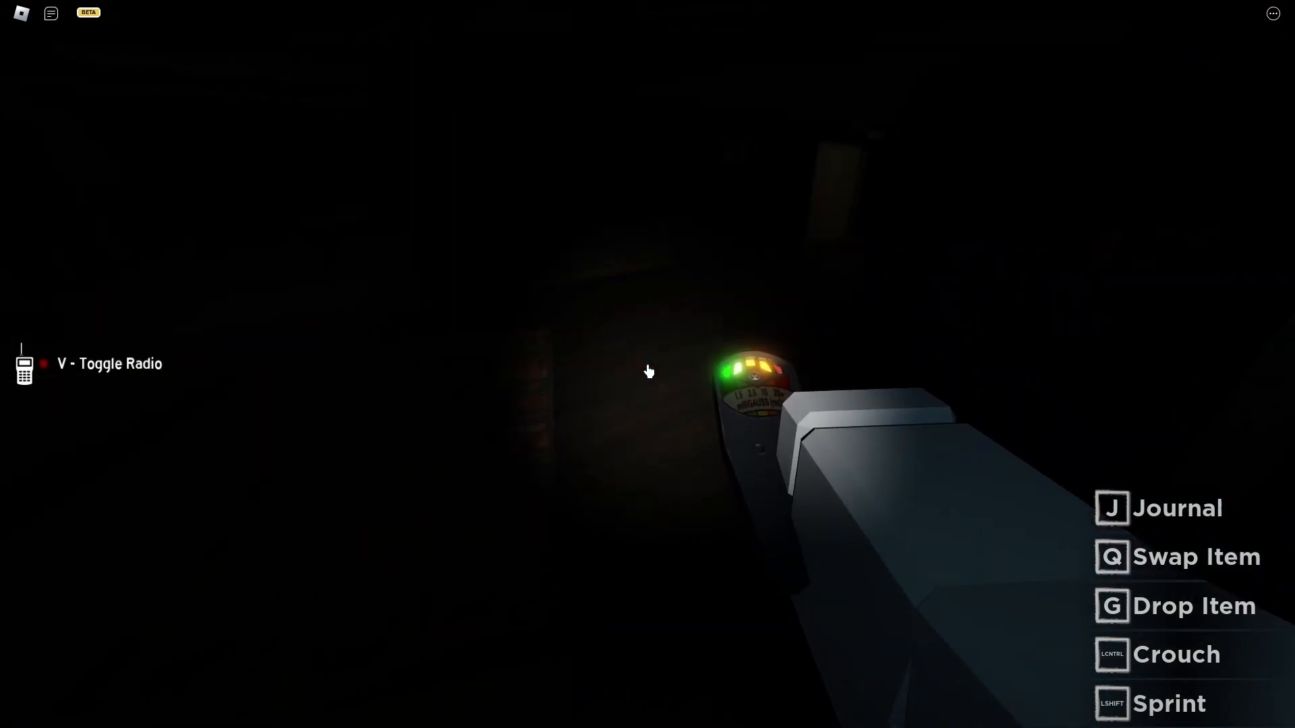
- Ask the ghost 'how old ar' in chat inside the dark house with the EMF reader out
type("how old ar")
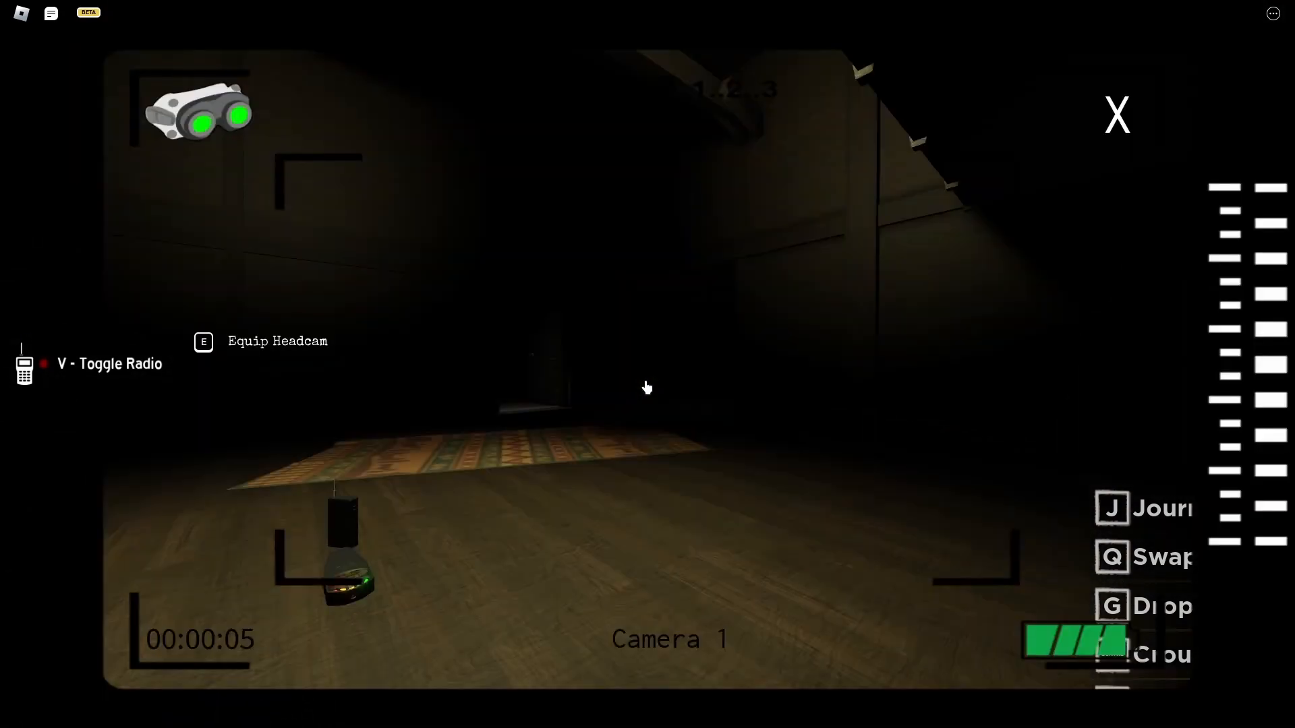
- View the Camera 1 night-vision feed of the rug-covered room, then resume exploring
left_click(201, 121)
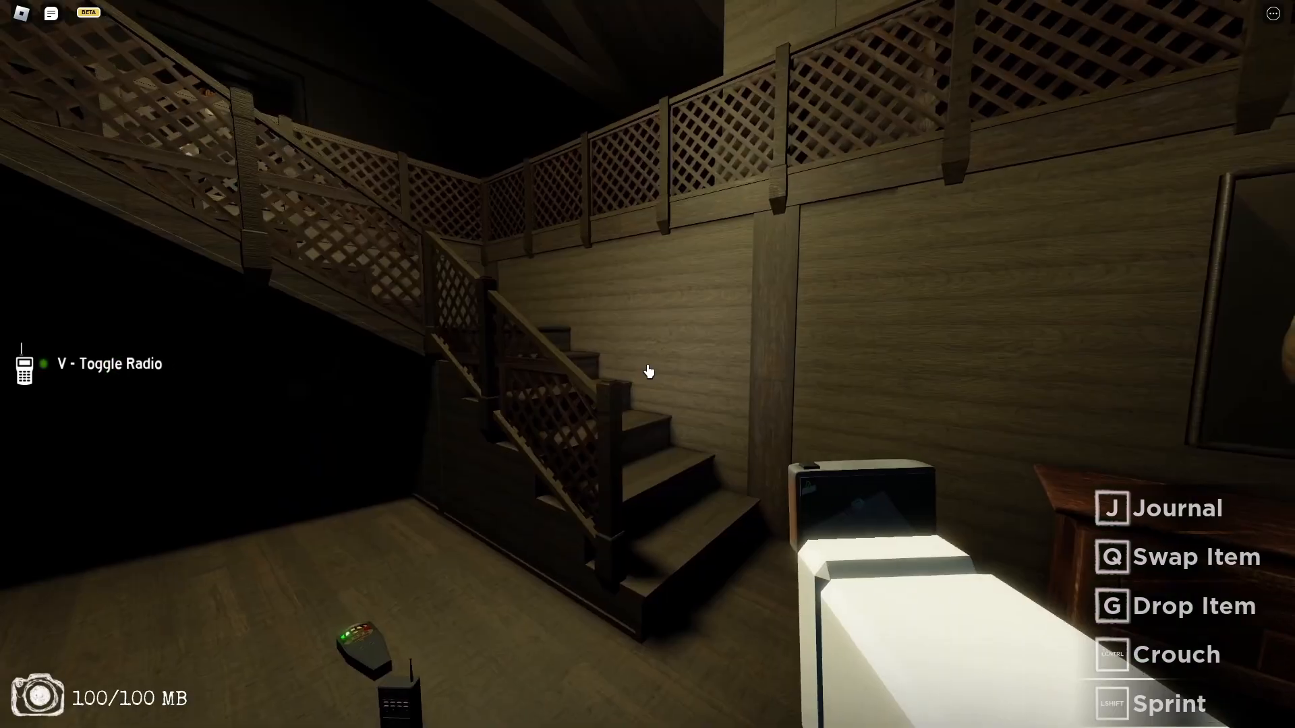
mouse_move(646, 372)
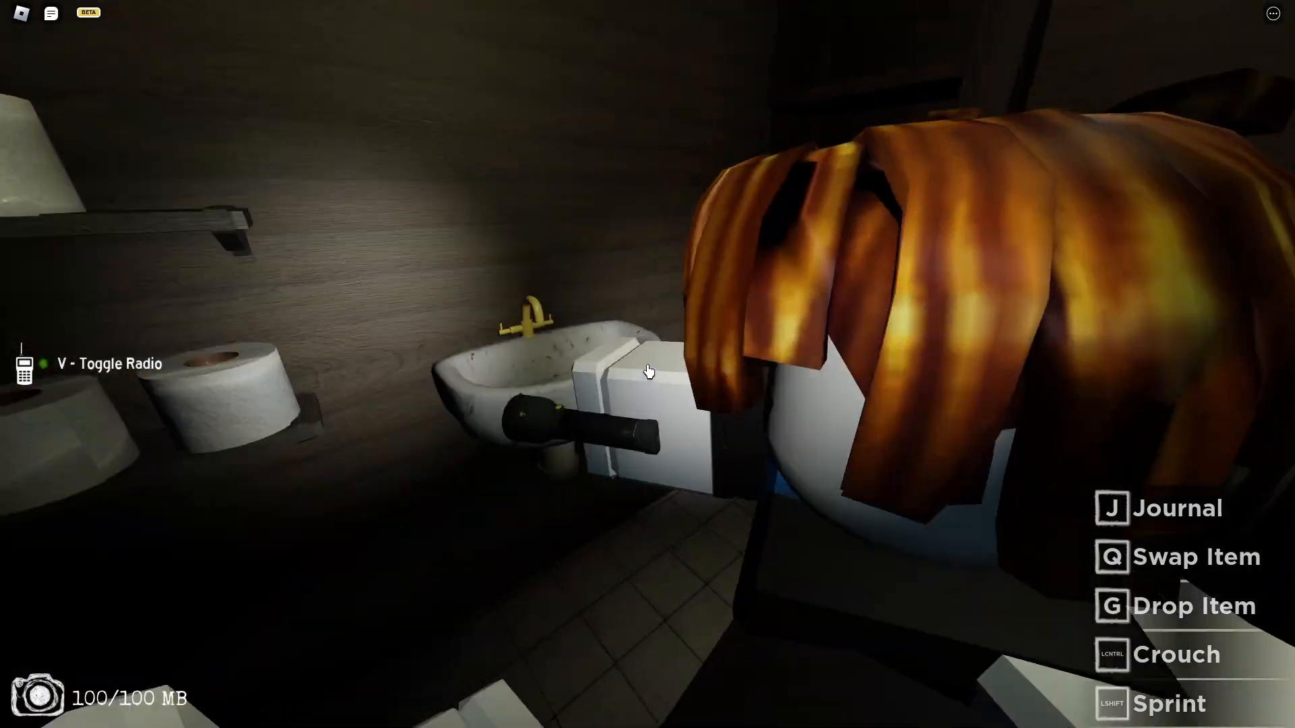
mouse_move(647, 372)
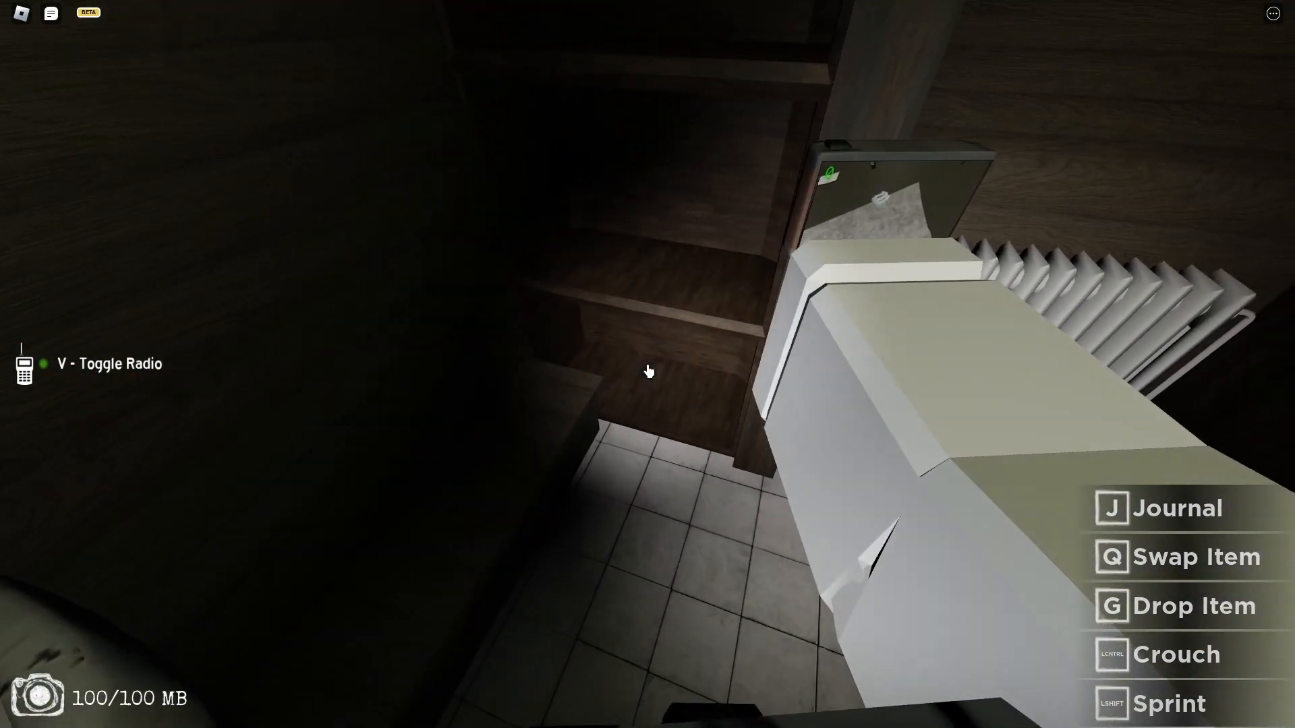
mouse_move(647, 373)
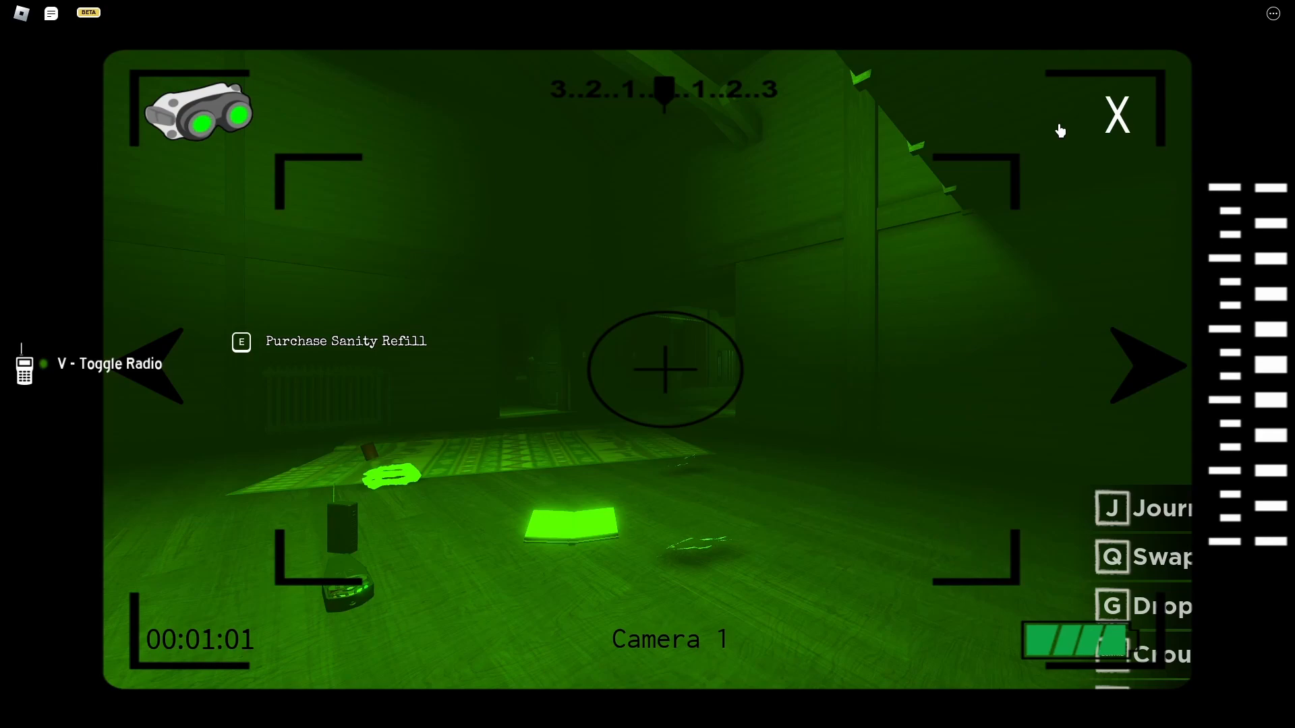
mouse_move(1063, 189)
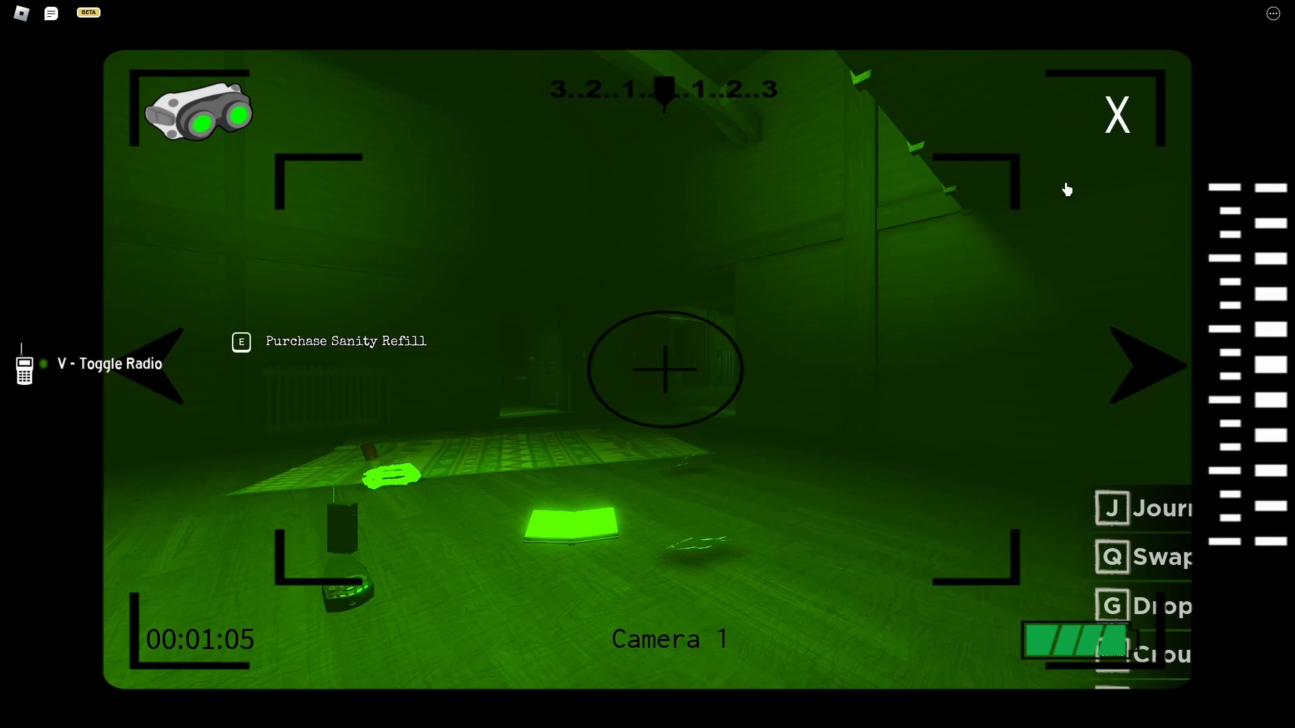
mouse_move(843, 353)
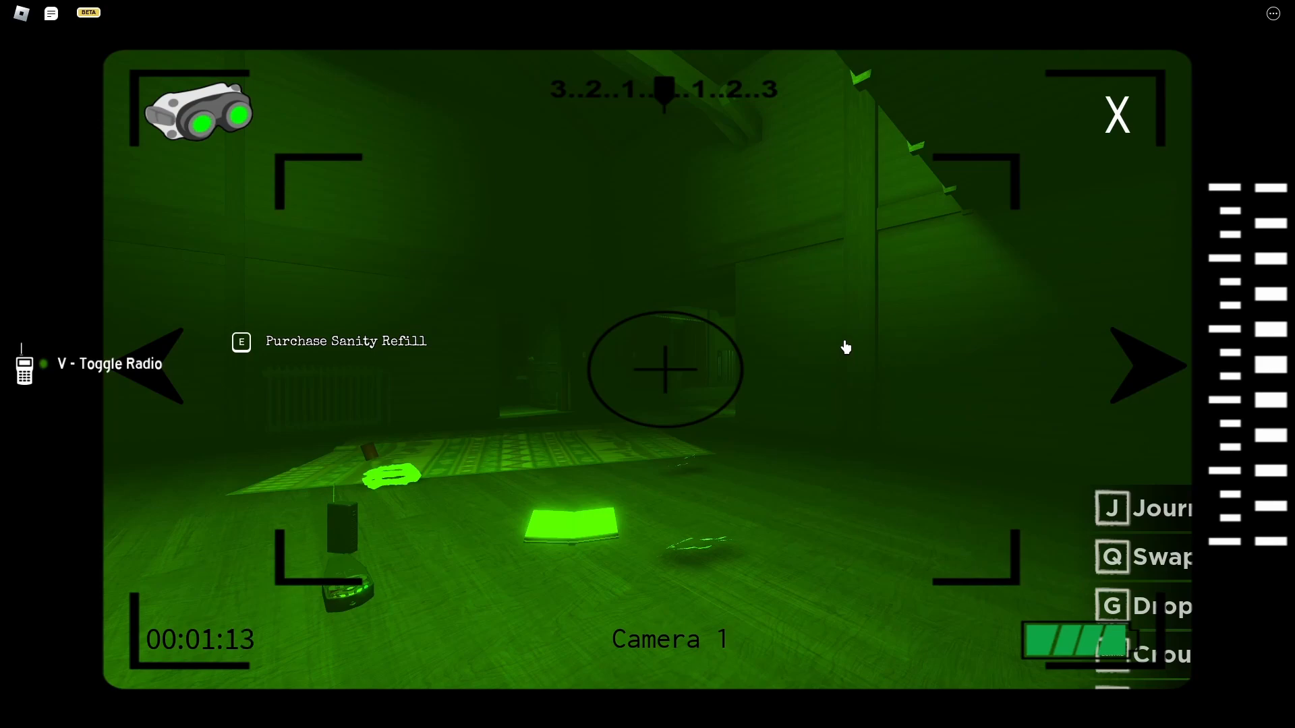
mouse_move(953, 296)
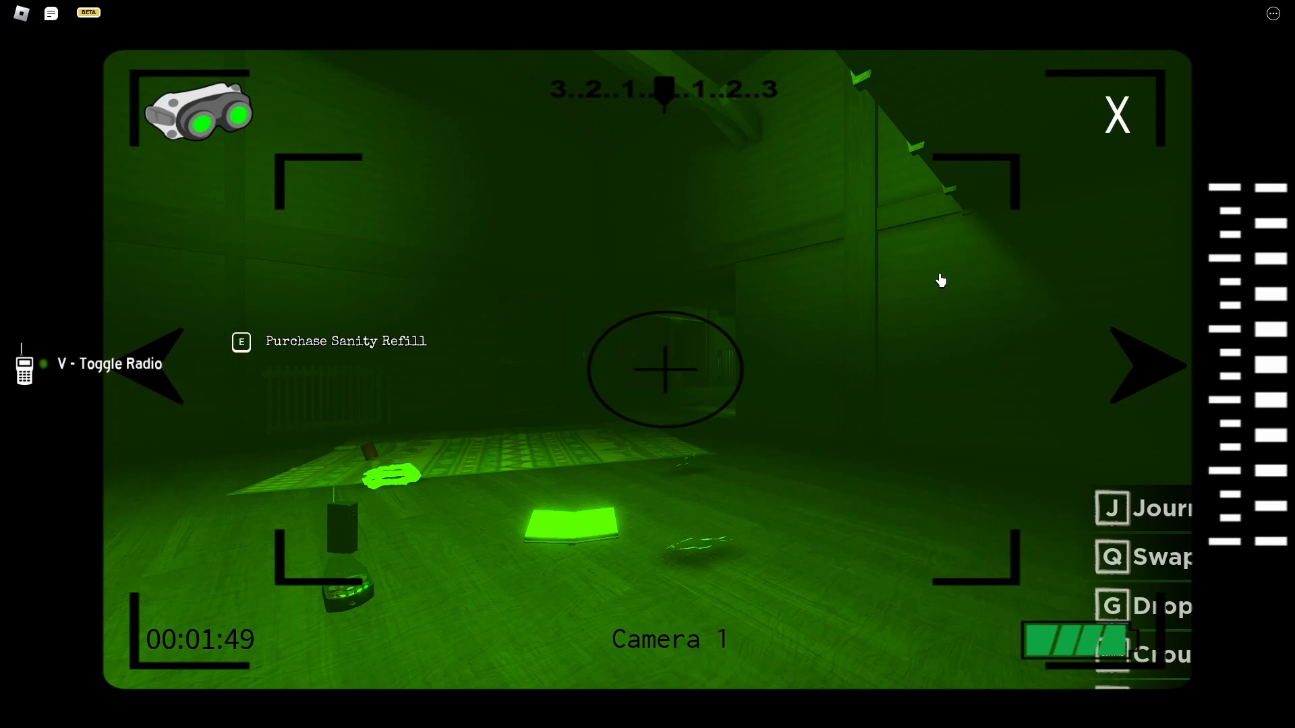
mouse_move(947, 263)
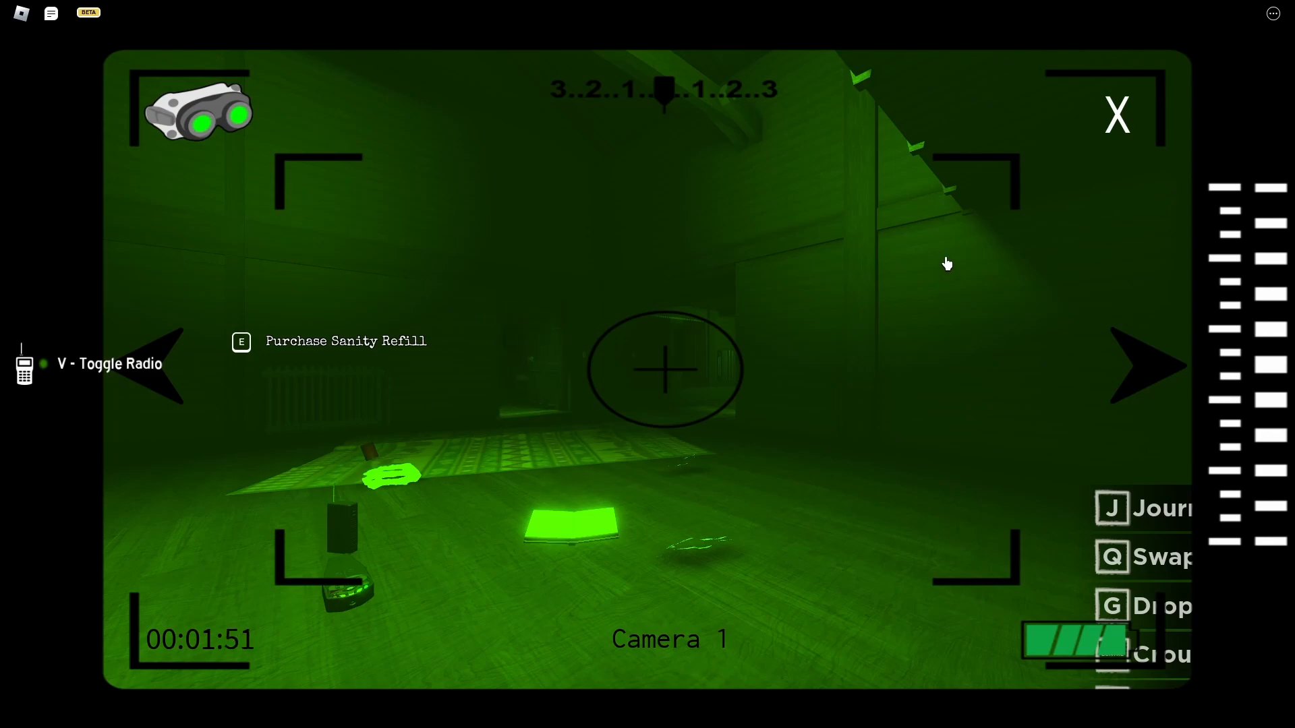
mouse_move(956, 261)
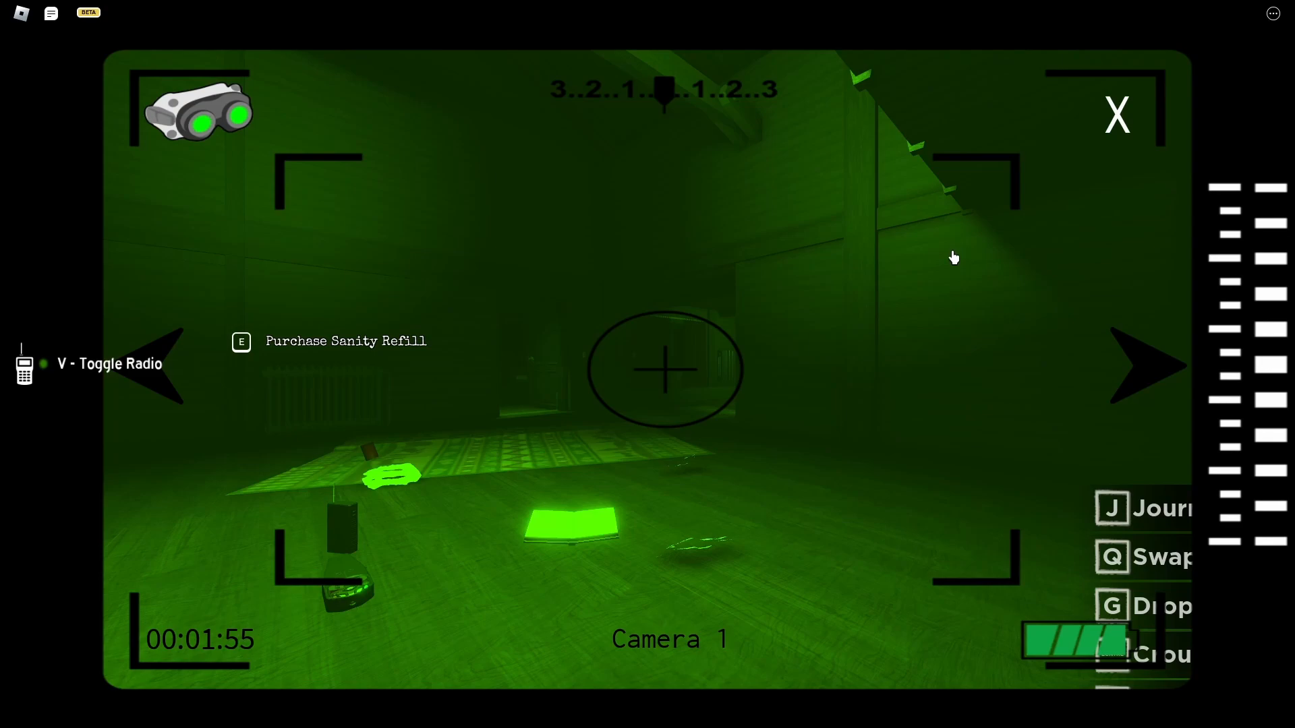
mouse_move(924, 223)
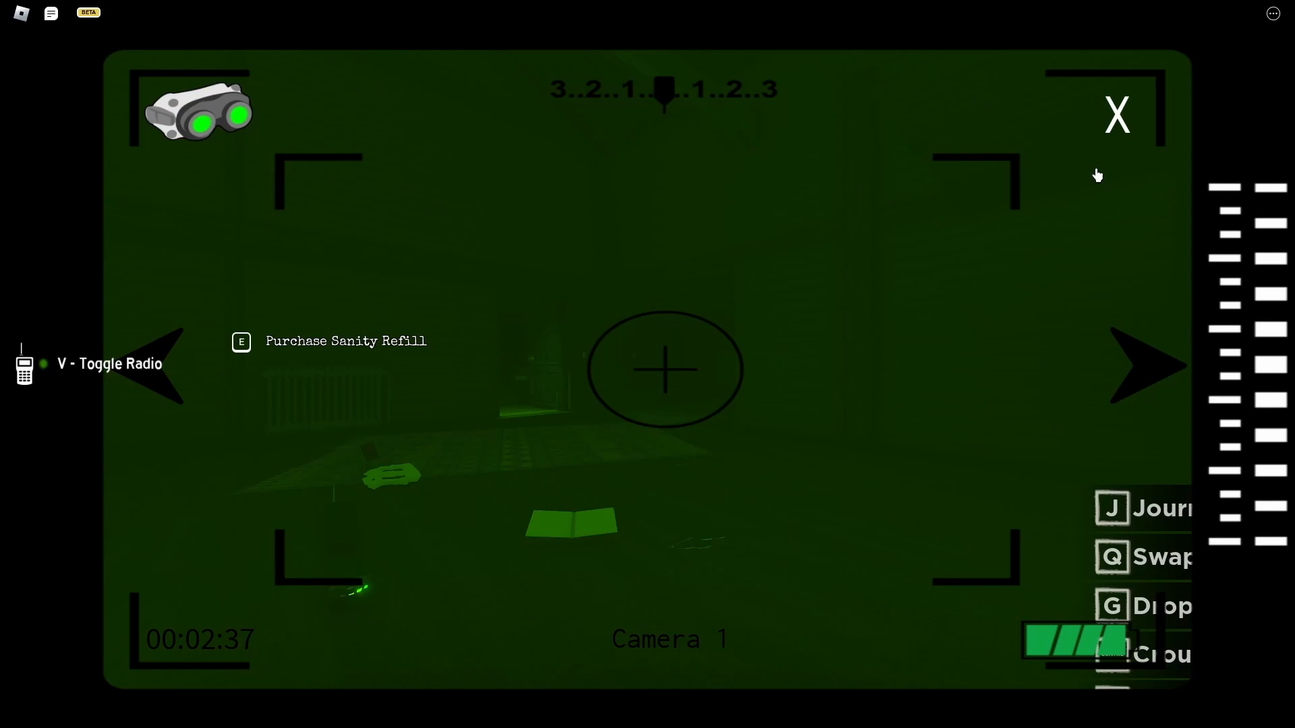
mouse_move(1104, 161)
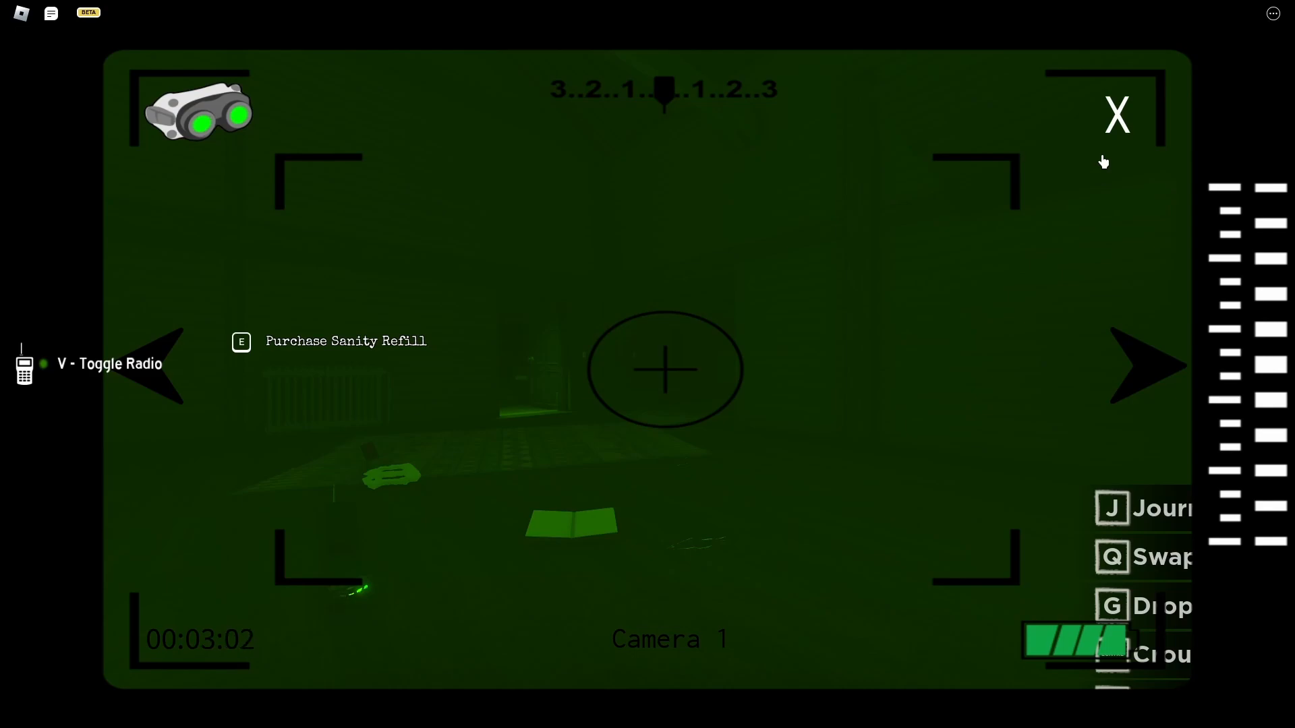